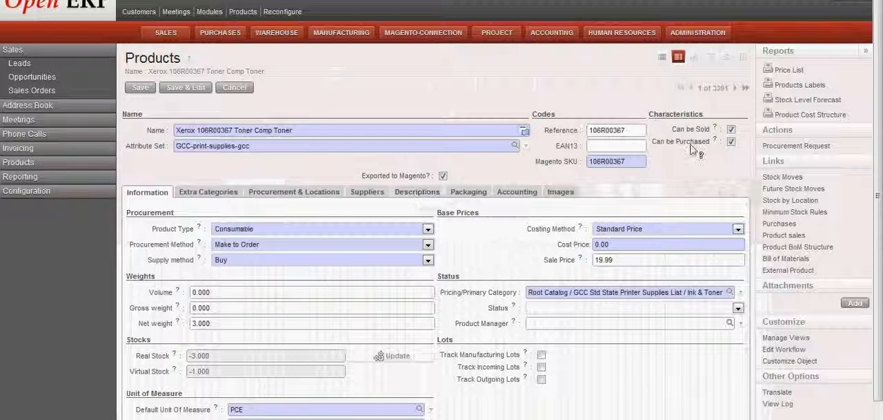
{"action": "mouse_move", "coordinate": [694, 141]}
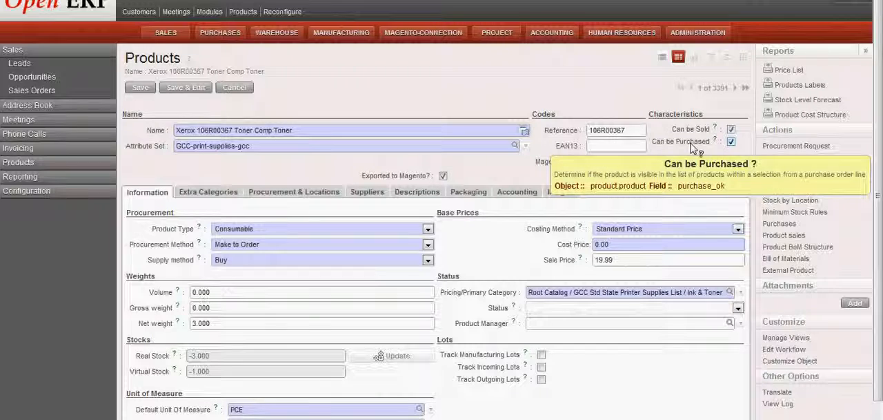
{"action": "mouse_move", "coordinate": [241, 179]}
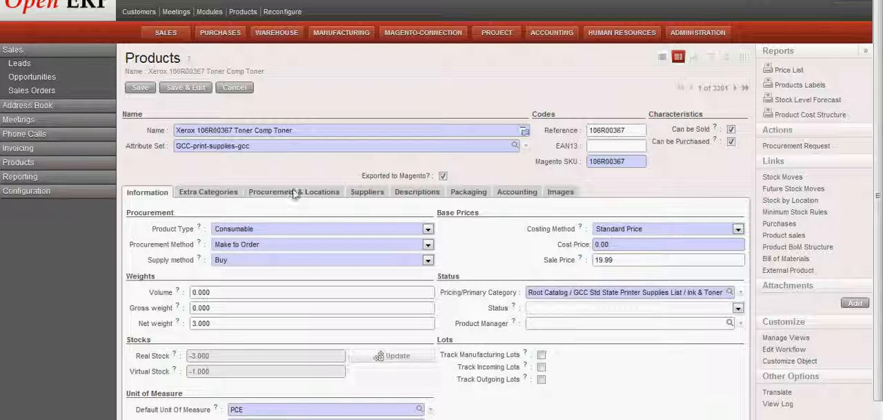
{"action": "mouse_move", "coordinate": [442, 241]}
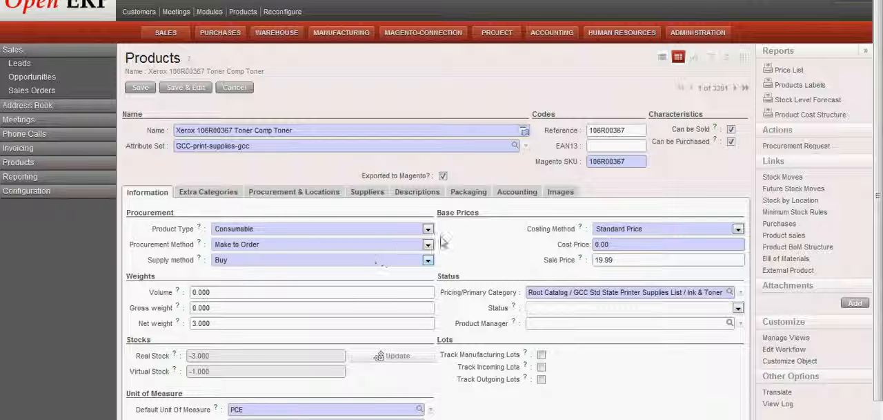
{"action": "mouse_move", "coordinate": [475, 246]}
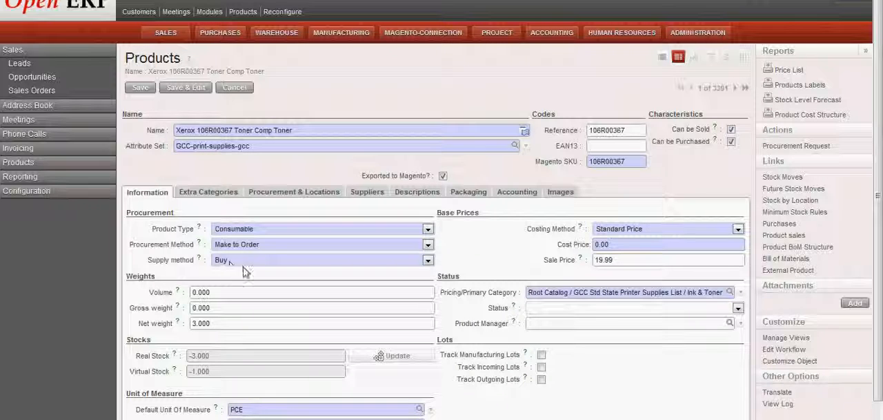
{"action": "mouse_move", "coordinate": [309, 269]}
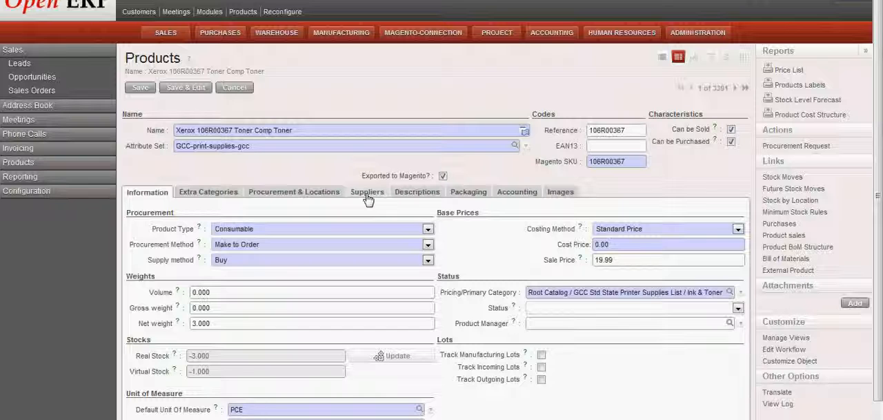
{"action": "left_click", "coordinate": [366, 191]}
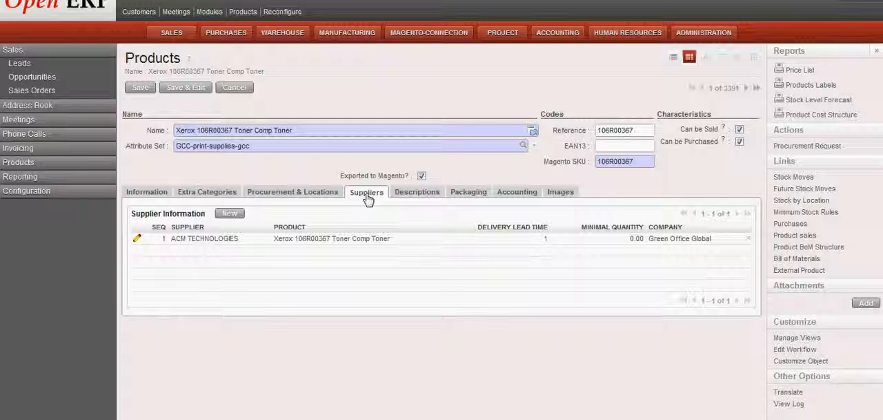
{"action": "mouse_move", "coordinate": [138, 197]}
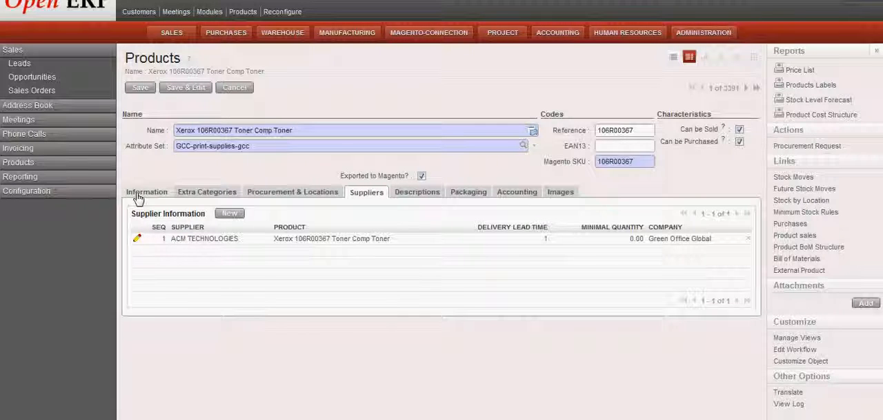
{"action": "left_click", "coordinate": [147, 191]}
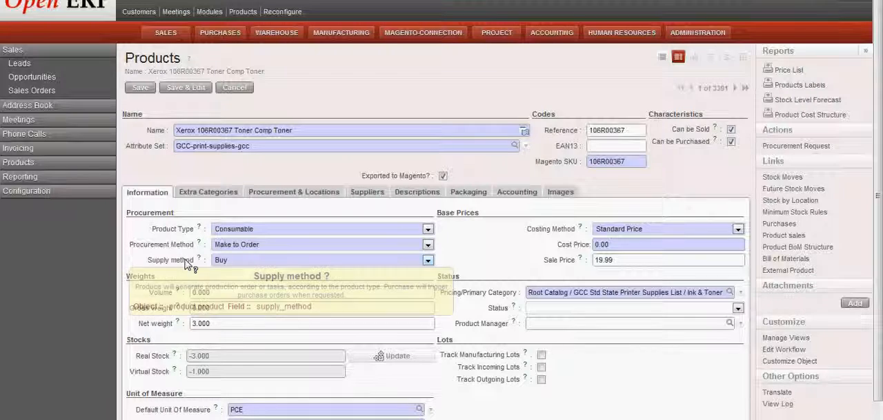
{"action": "mouse_move", "coordinate": [217, 219]}
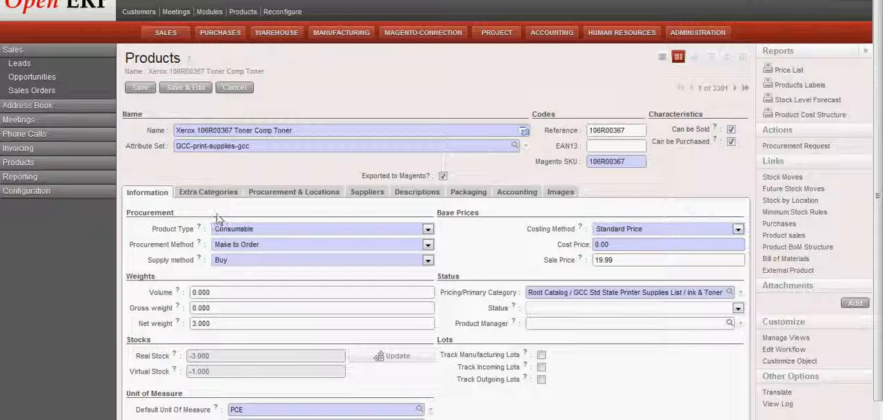
{"action": "mouse_move", "coordinate": [331, 210]}
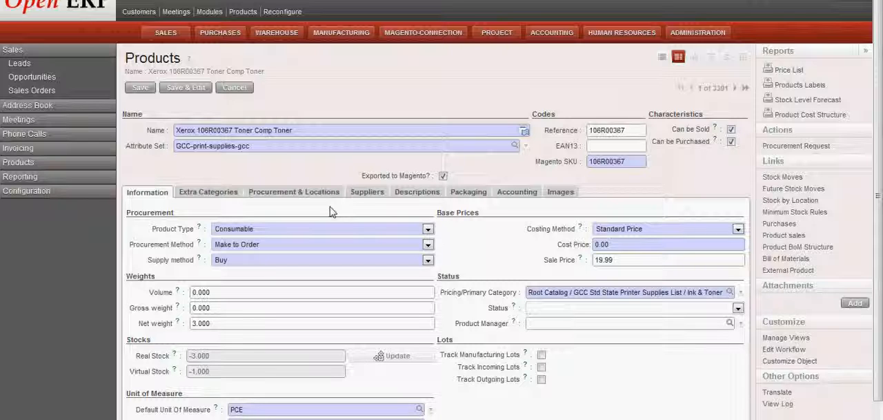
{"action": "mouse_move", "coordinate": [366, 192]}
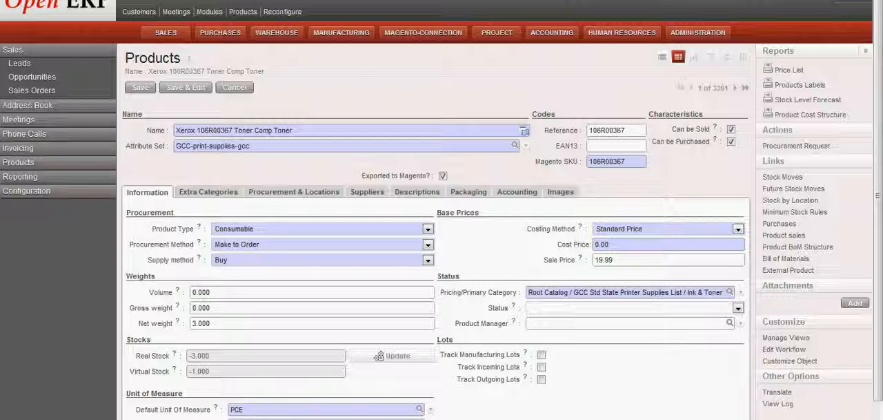
{"action": "left_click", "coordinate": [32, 90]}
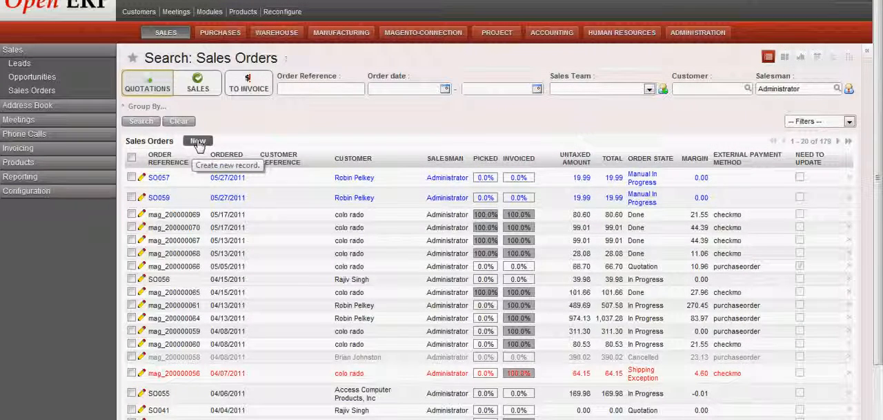
{"action": "mouse_move", "coordinate": [316, 141]}
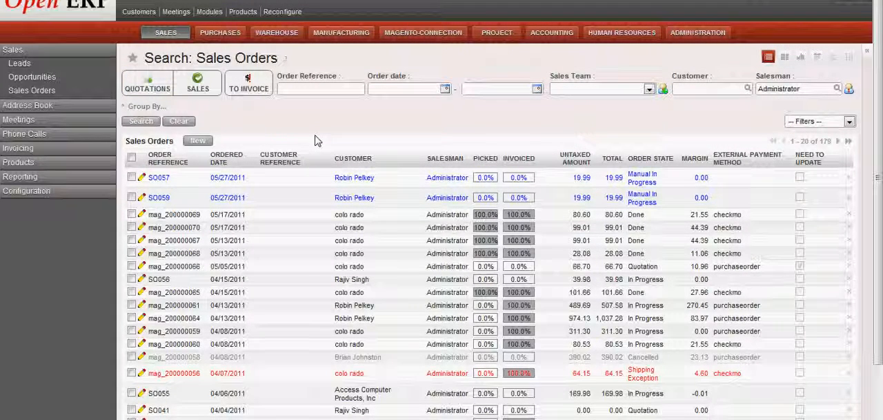
{"action": "mouse_move", "coordinate": [279, 145]}
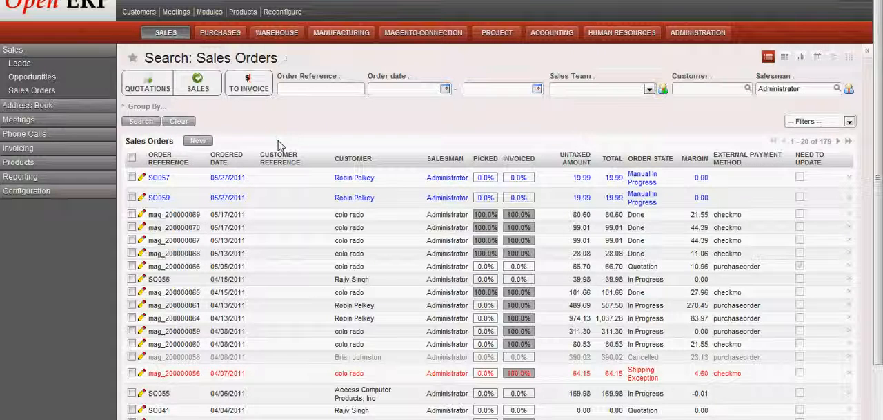
{"action": "left_click", "coordinate": [198, 140]}
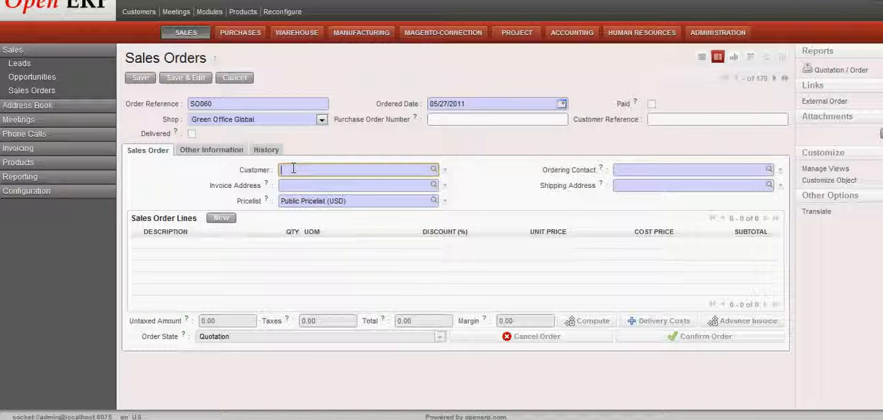
{"action": "type", "text": "Robin M"}
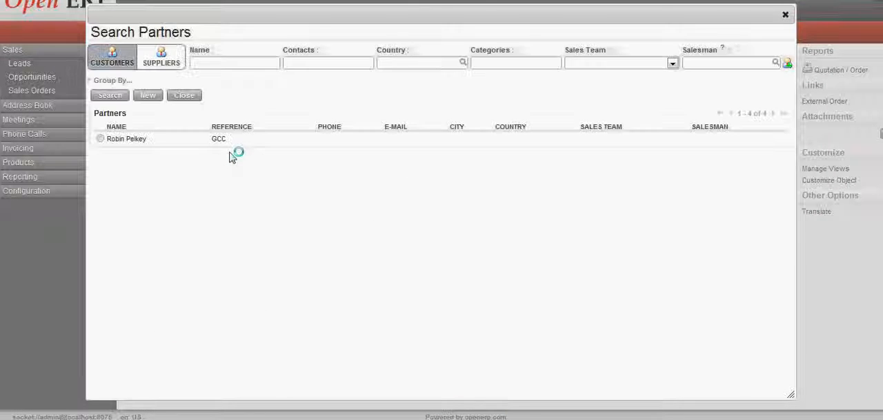
{"action": "left_click", "coordinate": [126, 138]}
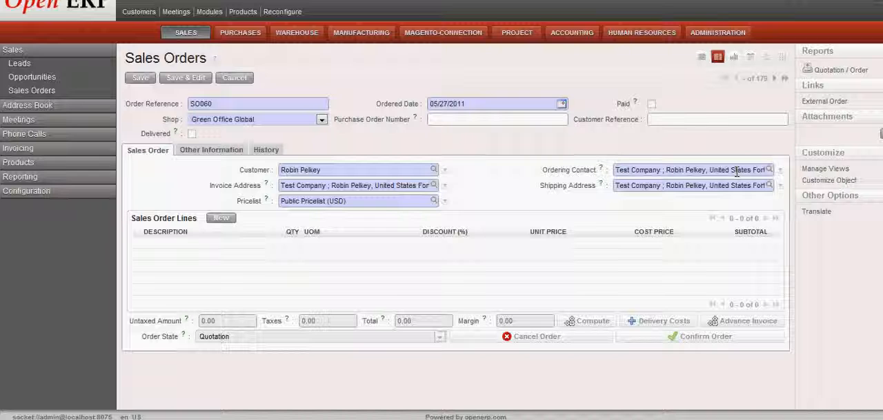
{"action": "mouse_move", "coordinate": [221, 217]}
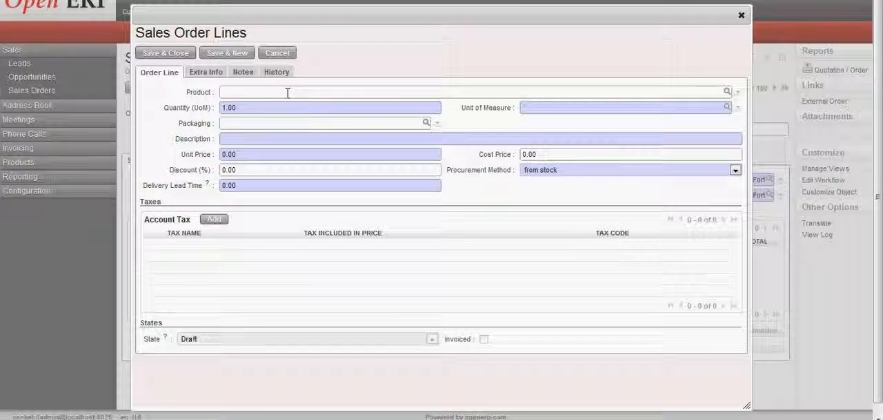
Add an order line for Xerox 106R00367 Toner Comp Toner at 19.99, procured on order.
{"action": "type", "text": "Xerox 106R00367 Toner Comp Toner"}
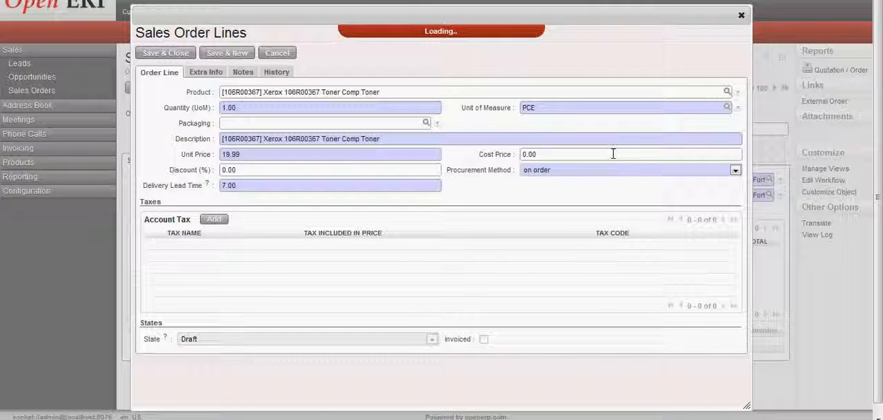
{"action": "left_click", "coordinate": [165, 53]}
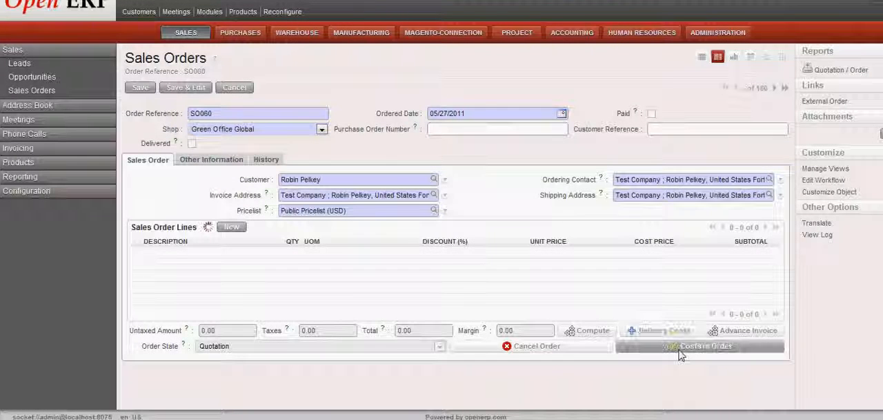
Confirm SO060 with its 19.99 toner line as a sales order.
{"action": "left_click", "coordinate": [232, 227]}
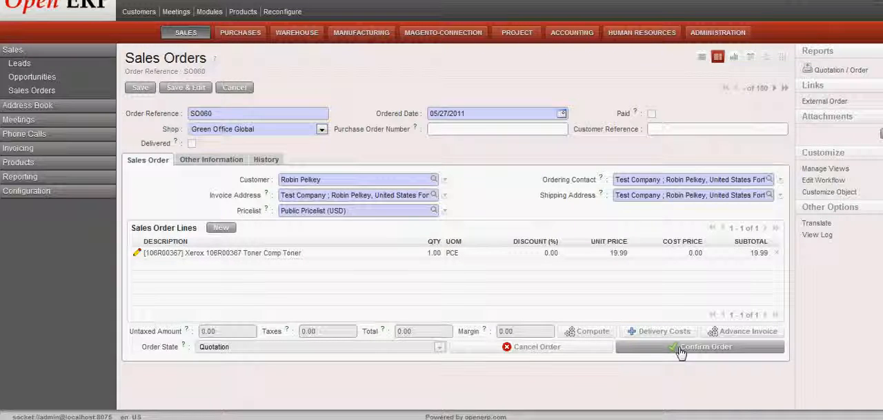
{"action": "left_click", "coordinate": [701, 346]}
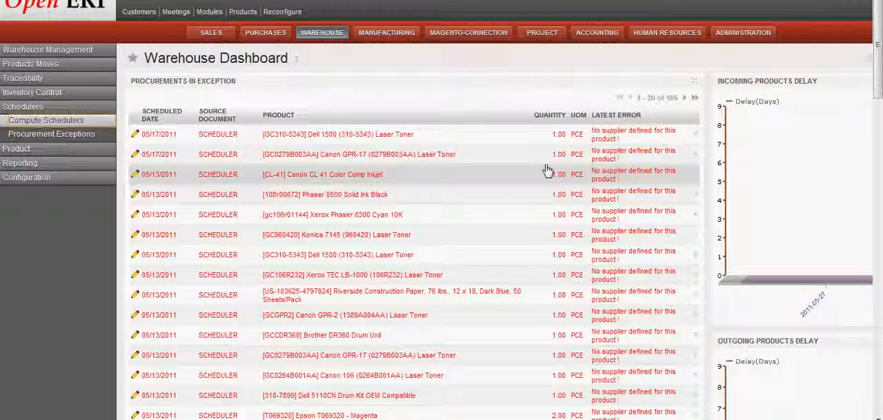
Compute the schedulers so SO060 gets delivery order OUT/00120.
{"action": "left_click", "coordinate": [47, 120]}
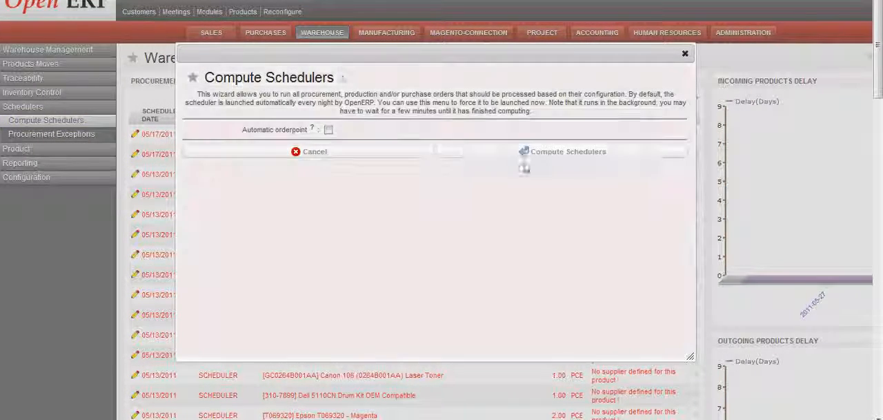
{"action": "left_click", "coordinate": [307, 152]}
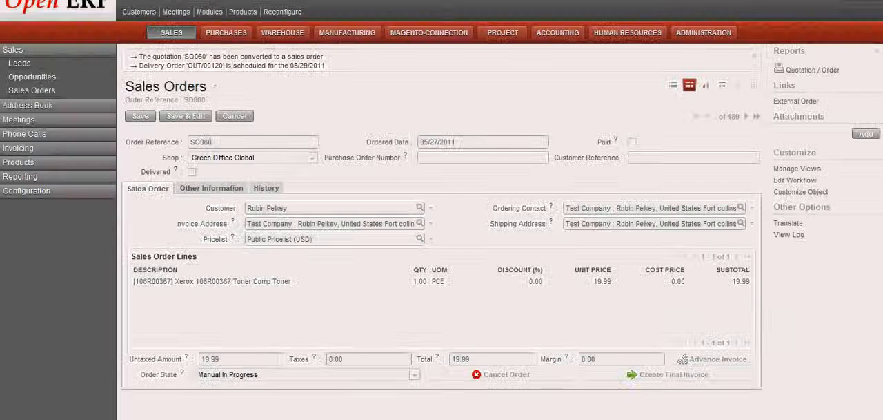
Switch Requests for Quotation to list view to find PO00067 sourced from SO060.
{"action": "triple_click", "coordinate": [253, 142]}
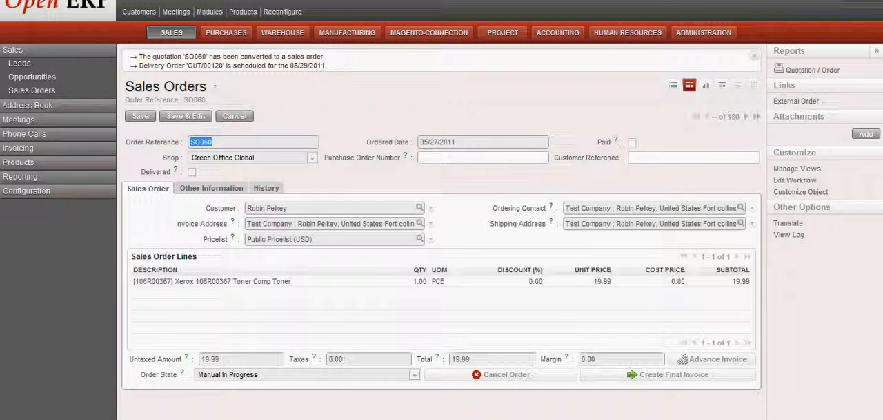
{"action": "left_click", "coordinate": [225, 33]}
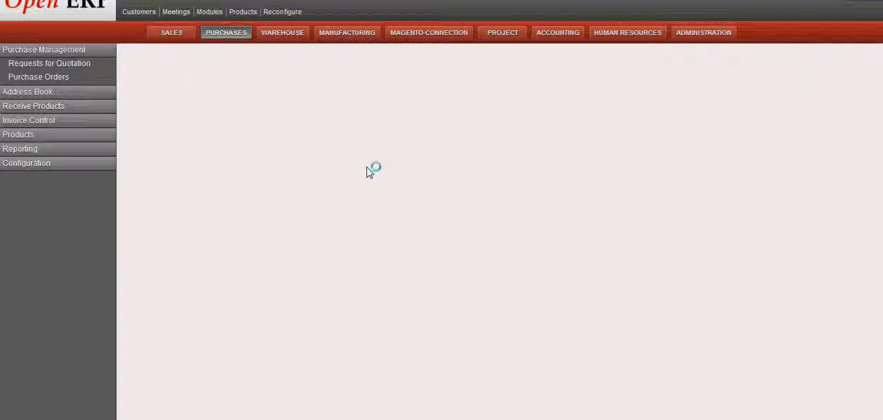
{"action": "left_click", "coordinate": [49, 63]}
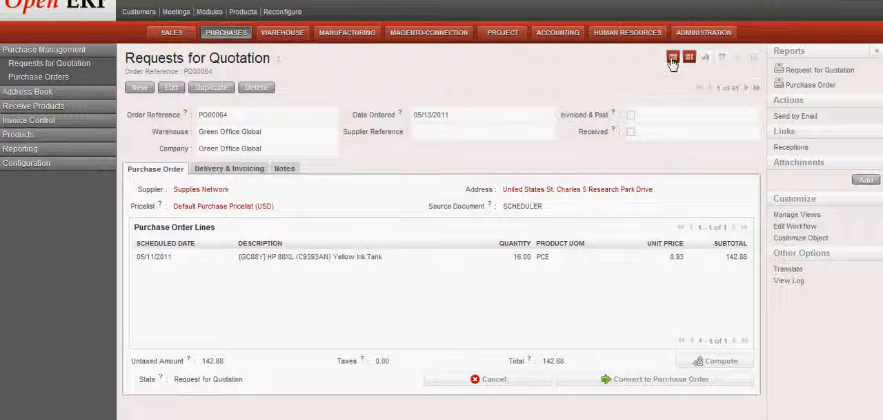
{"action": "mouse_move", "coordinate": [673, 57]}
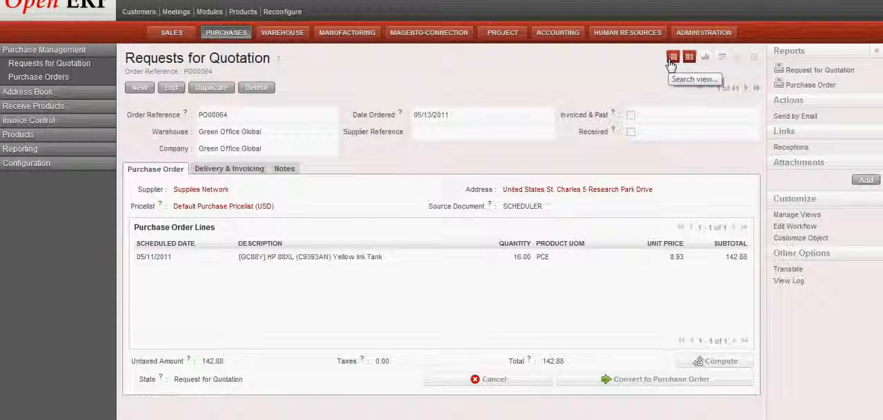
{"action": "left_click", "coordinate": [671, 56]}
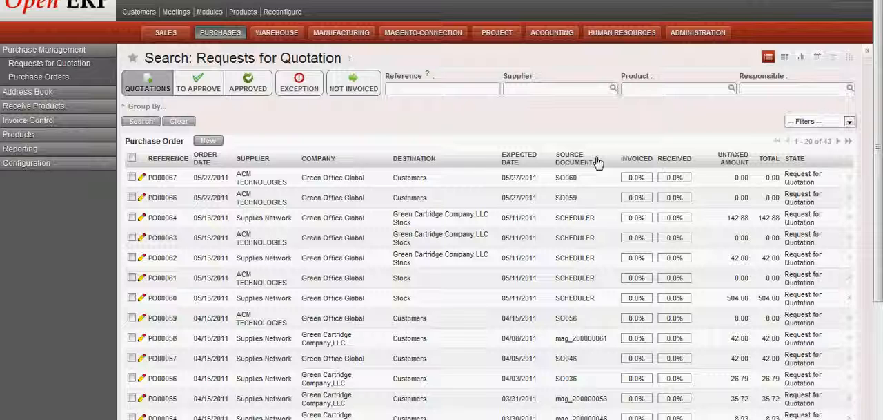
Open PO00067, the ACM Technologies toner quotation from SO060.
{"action": "left_click", "coordinate": [162, 178]}
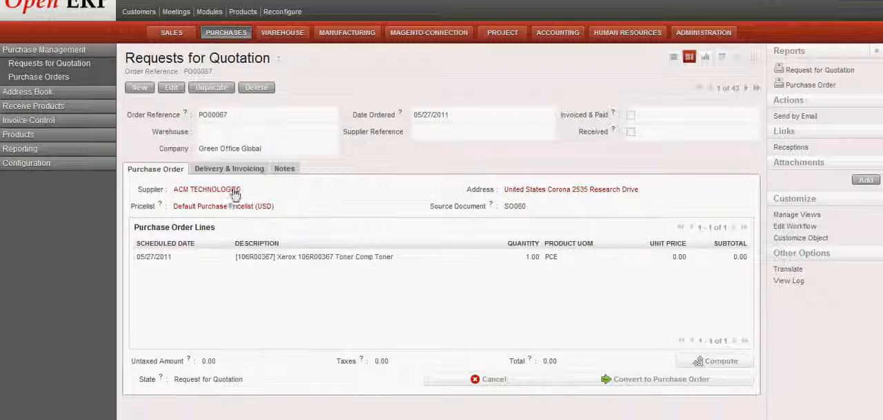
{"action": "mouse_move", "coordinate": [365, 219]}
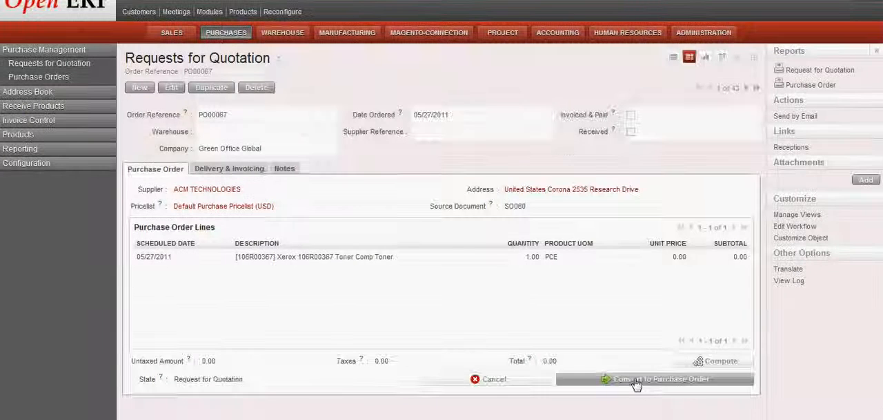
Convert PO00067 into an approved purchase order with reception IN/00019.
{"action": "left_click", "coordinate": [661, 378]}
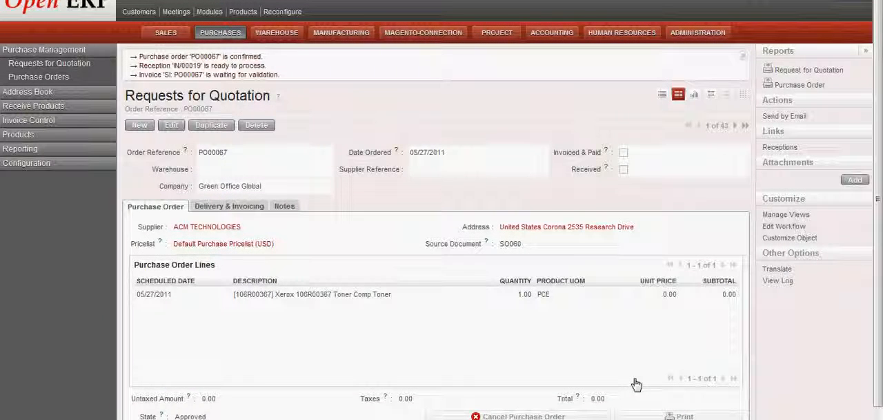
{"action": "mouse_move", "coordinate": [678, 242]}
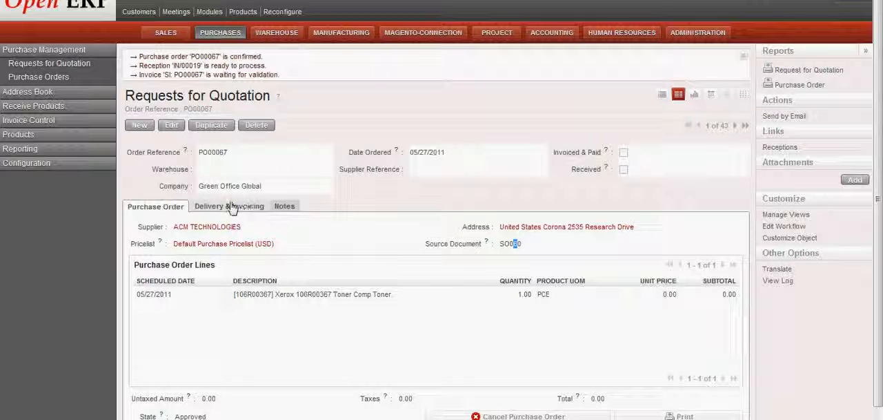
Check PO00067's Customers destination address, then go to the Warehouse dashboard.
{"action": "left_click", "coordinate": [229, 206]}
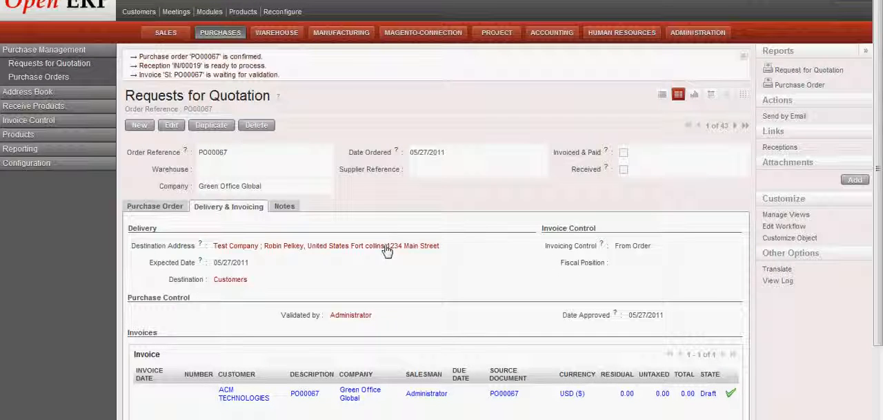
{"action": "mouse_move", "coordinate": [454, 240]}
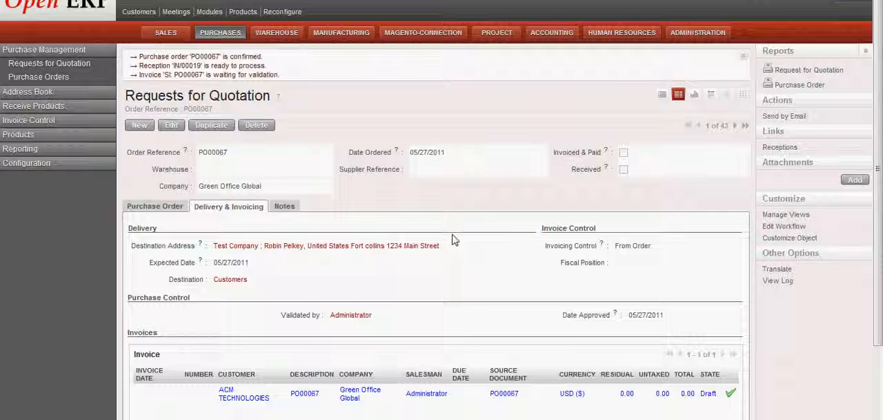
{"action": "mouse_move", "coordinate": [468, 239]}
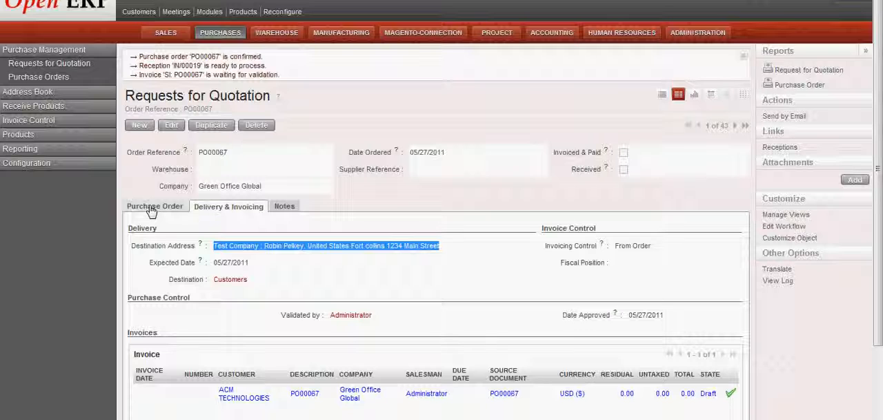
{"action": "mouse_move", "coordinate": [179, 81]}
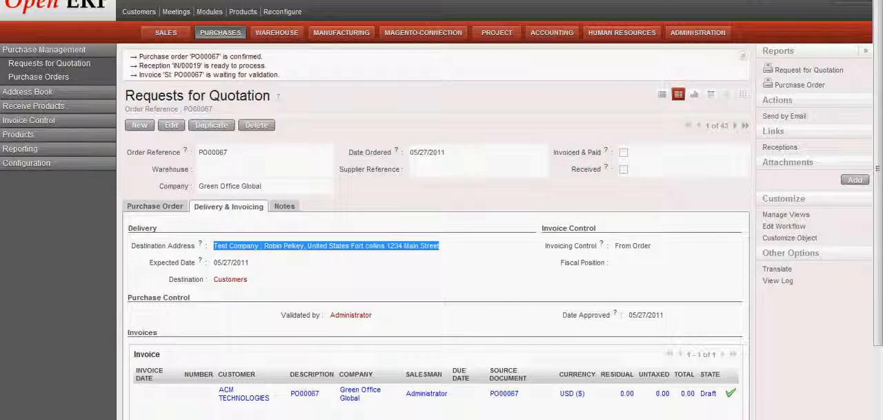
{"action": "left_click", "coordinate": [322, 32]}
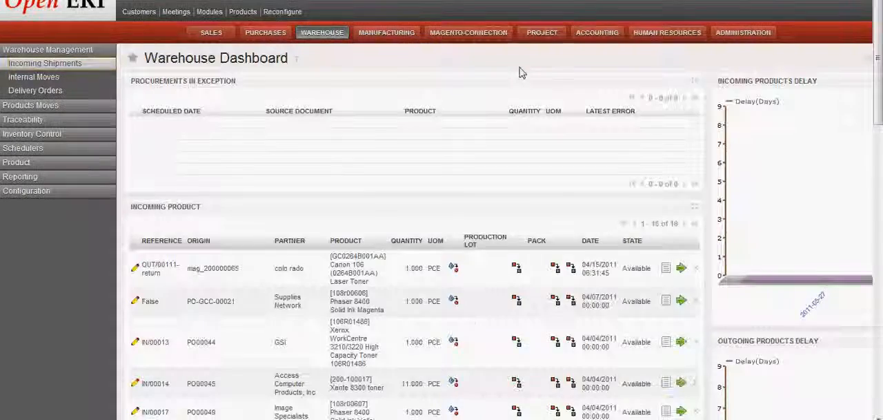
Open Incoming Shipments and scroll to IN/00019 from PO00067:SO060.
{"action": "left_click", "coordinate": [44, 63]}
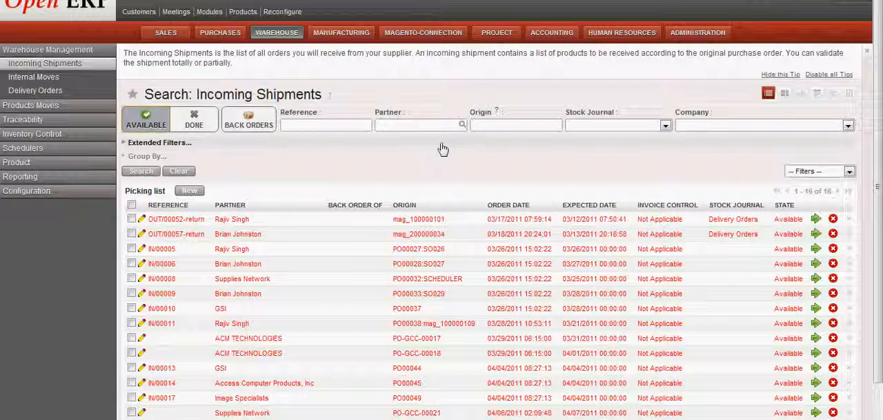
{"action": "scroll", "scroll_direction": "down", "scroll_amount": 3}
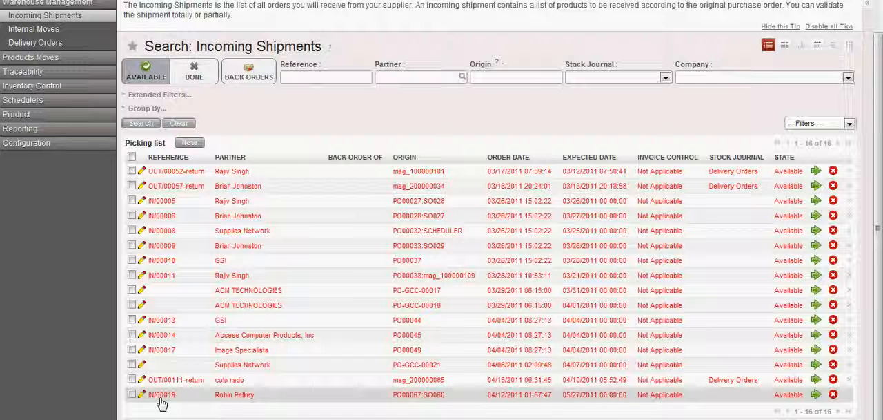
Open IN/00019 and start processing its single Xerox toner, quantity 1.00.
{"action": "left_click", "coordinate": [161, 394]}
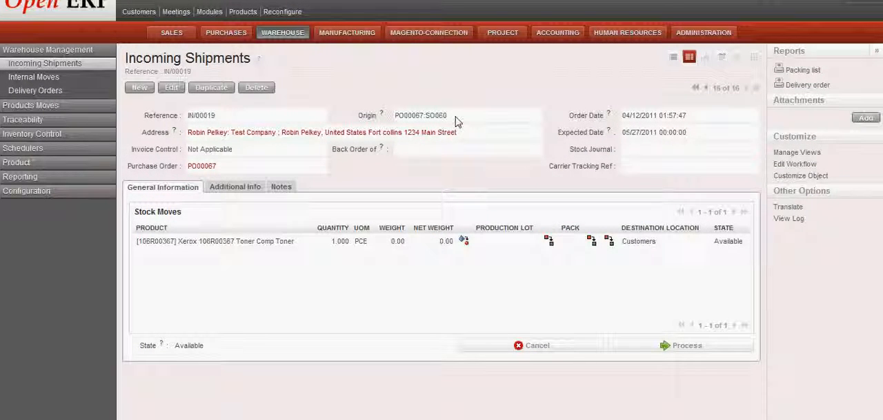
{"action": "mouse_move", "coordinate": [432, 127]}
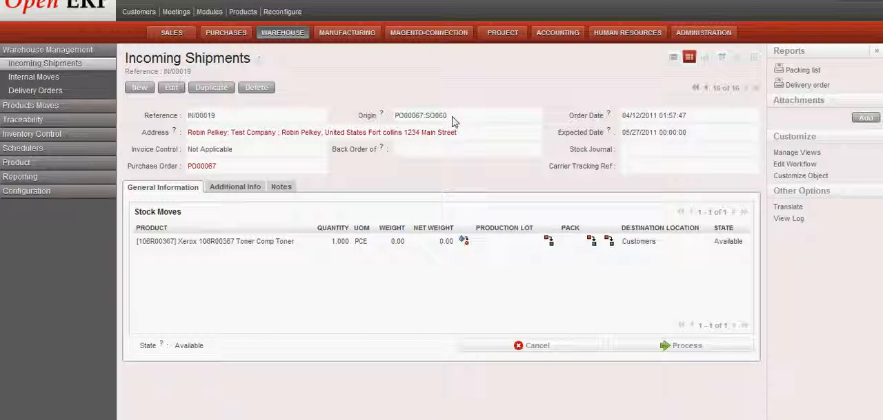
{"action": "mouse_move", "coordinate": [398, 168]}
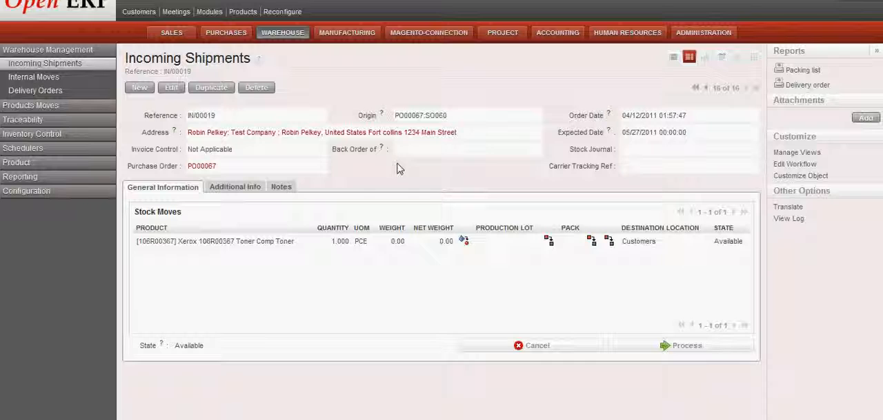
{"action": "mouse_move", "coordinate": [288, 142]}
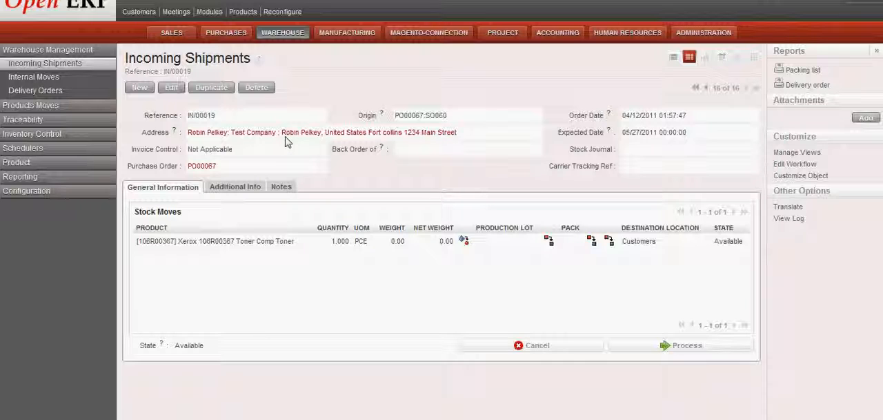
{"action": "mouse_move", "coordinate": [671, 376]}
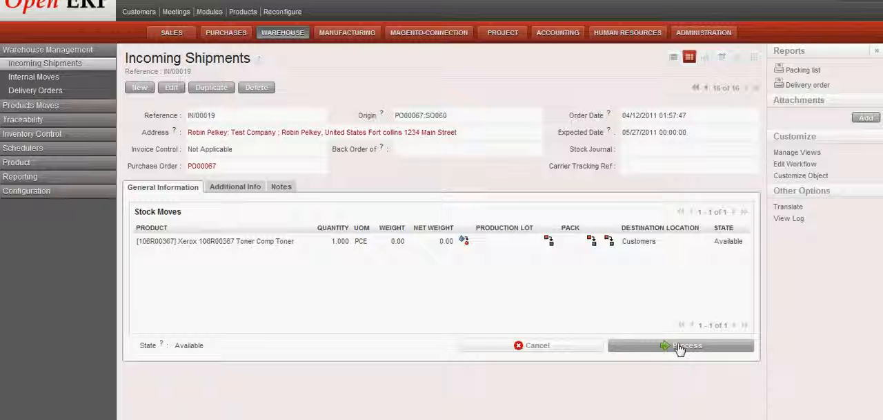
{"action": "mouse_move", "coordinate": [662, 250]}
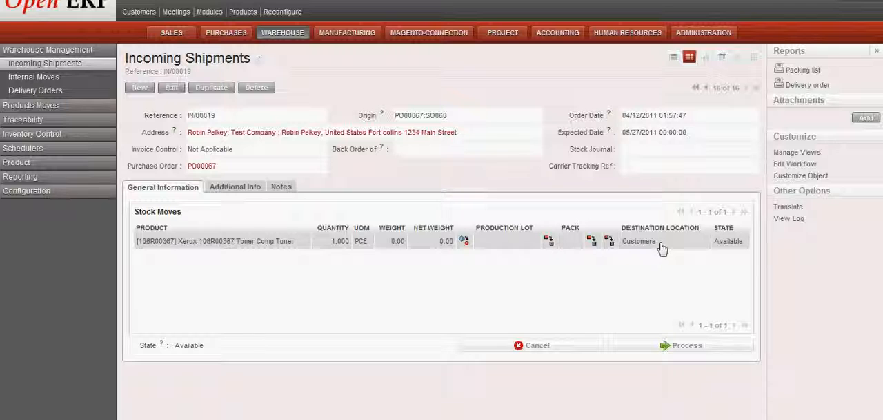
{"action": "mouse_move", "coordinate": [683, 347]}
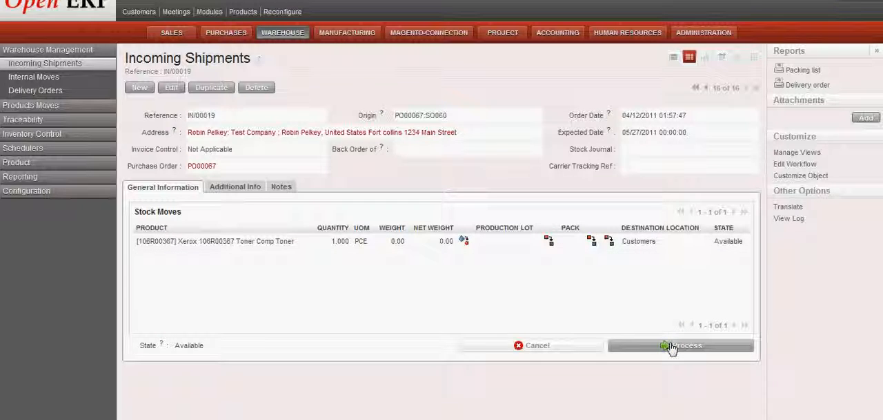
{"action": "left_click", "coordinate": [681, 345]}
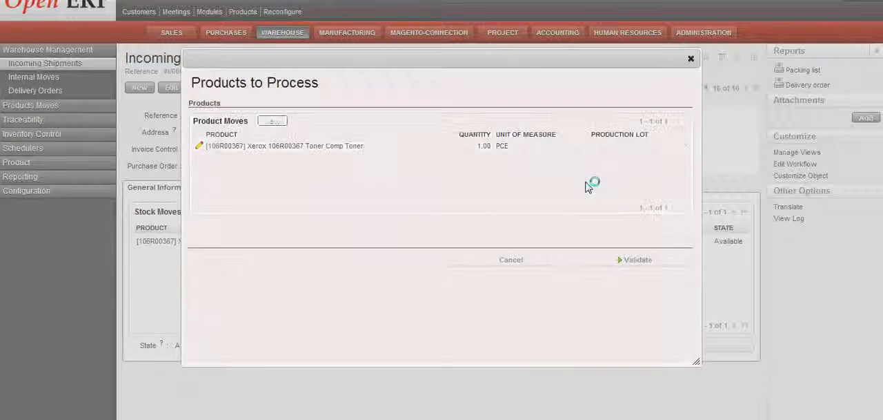
Validate receipt of the Xerox toner cartridge for IN/00019 into Customers.
{"action": "left_click", "coordinate": [632, 259]}
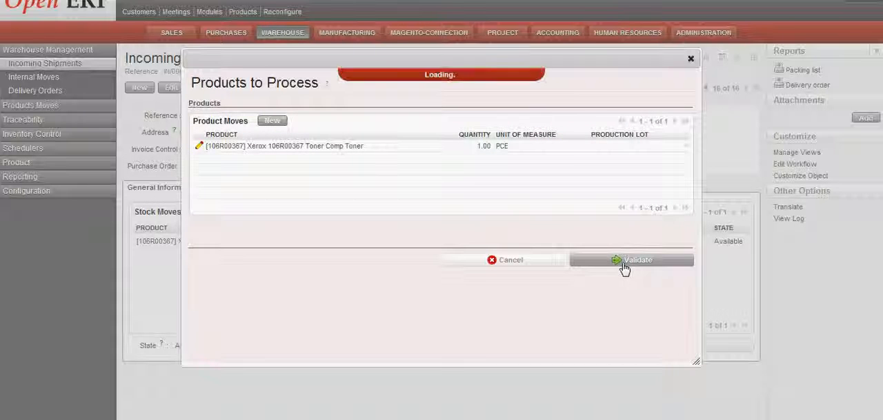
{"action": "left_click", "coordinate": [631, 260]}
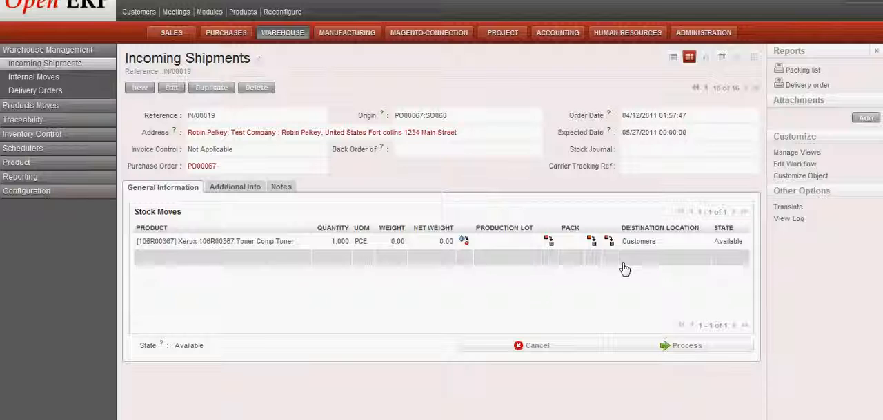
{"action": "left_click", "coordinate": [686, 345]}
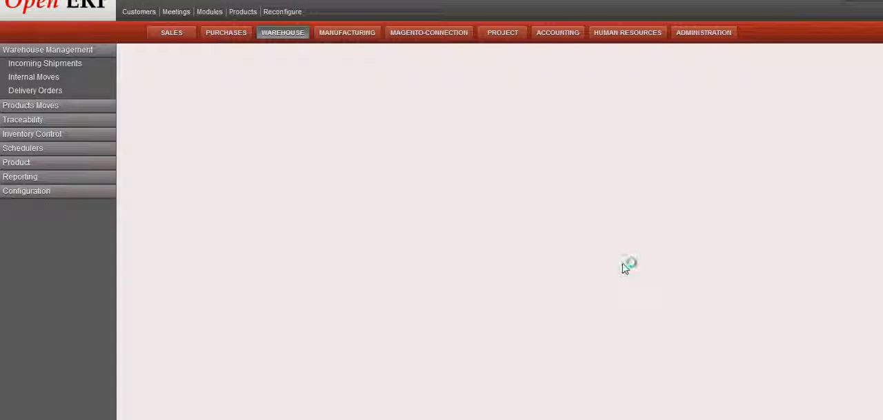